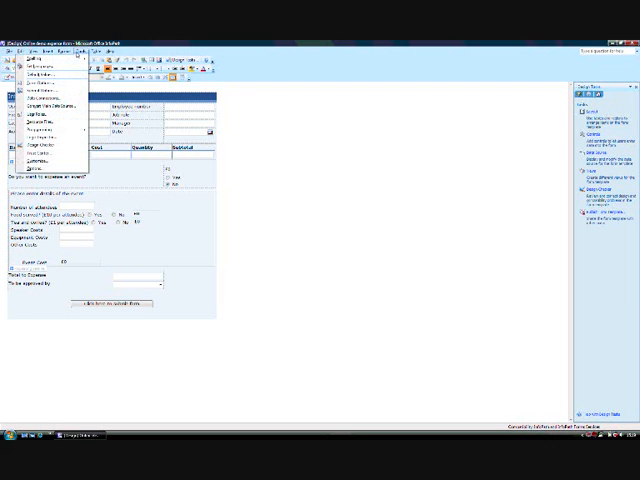
mouse_move(50, 92)
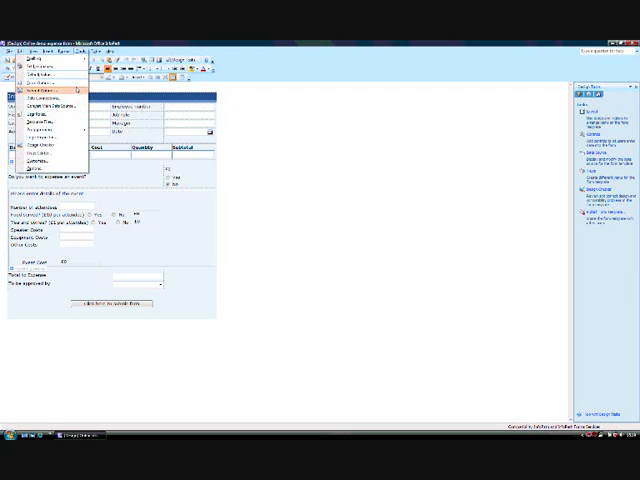
Step: Choose Tools > Submit Options to open the form's submit settings
click(45, 91)
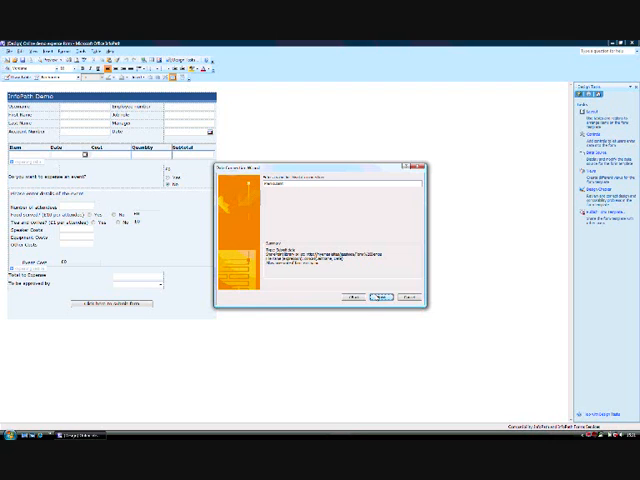
Step: Finish the wizard to create the SharePoint document library submit connection
click(380, 298)
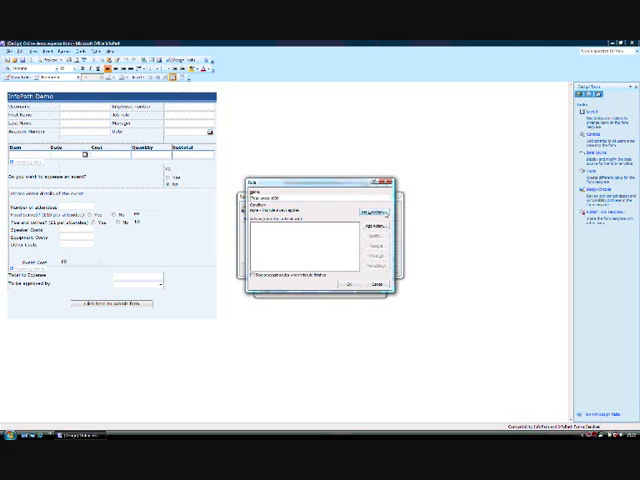
Step: Set the rule condition to run when the total is at least 1000
click(370, 214)
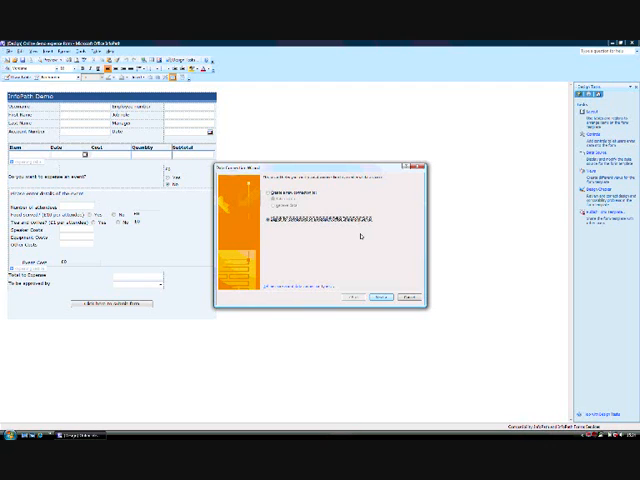
Step: Start a new submit connection and choose 'As an e-mail message' as the submit type
click(285, 191)
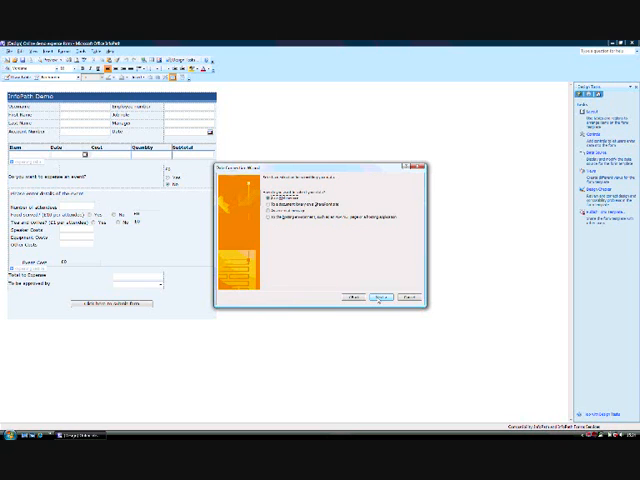
click(262, 206)
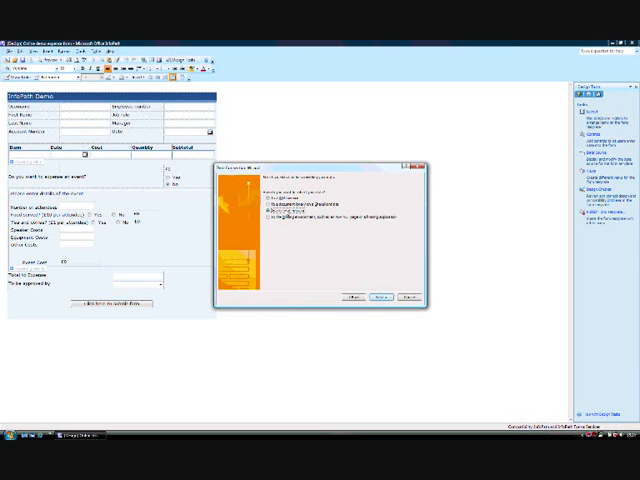
click(371, 302)
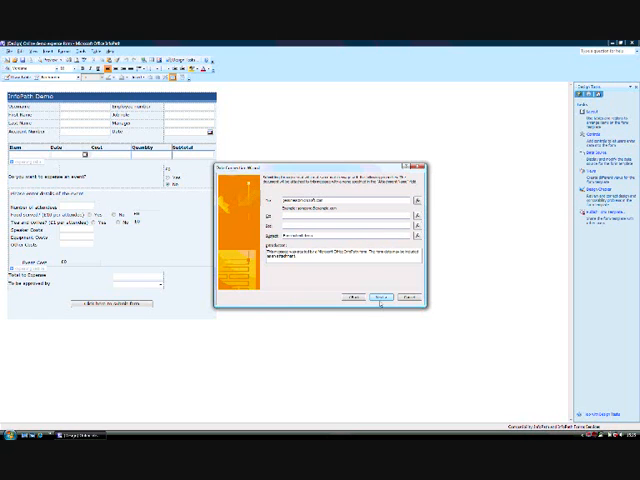
Step: Accept the To, Subject and Introduction details and advance to the attachment options
click(379, 298)
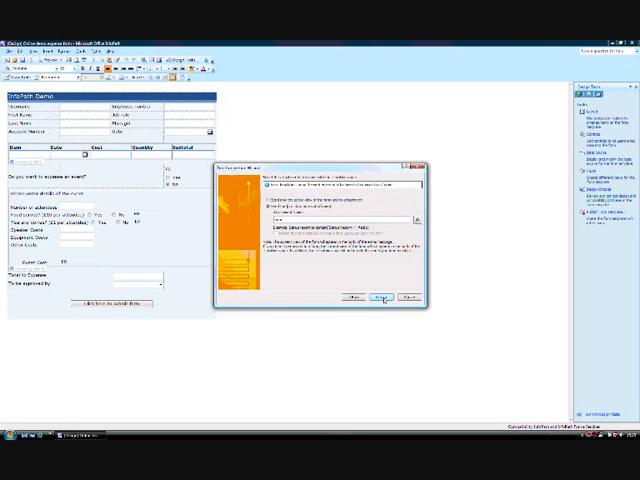